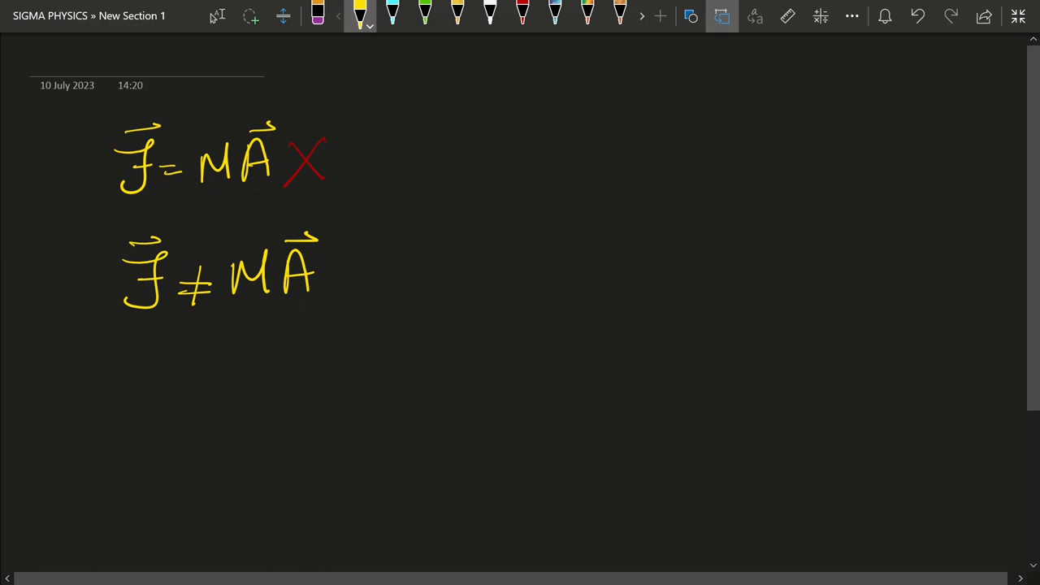
# - Handwrite F ≠ MA (vectors) in yellow pen below the crossed-out F = MA
pyautogui.moveTo(143, 398); pyautogui.dragTo(285, 488)
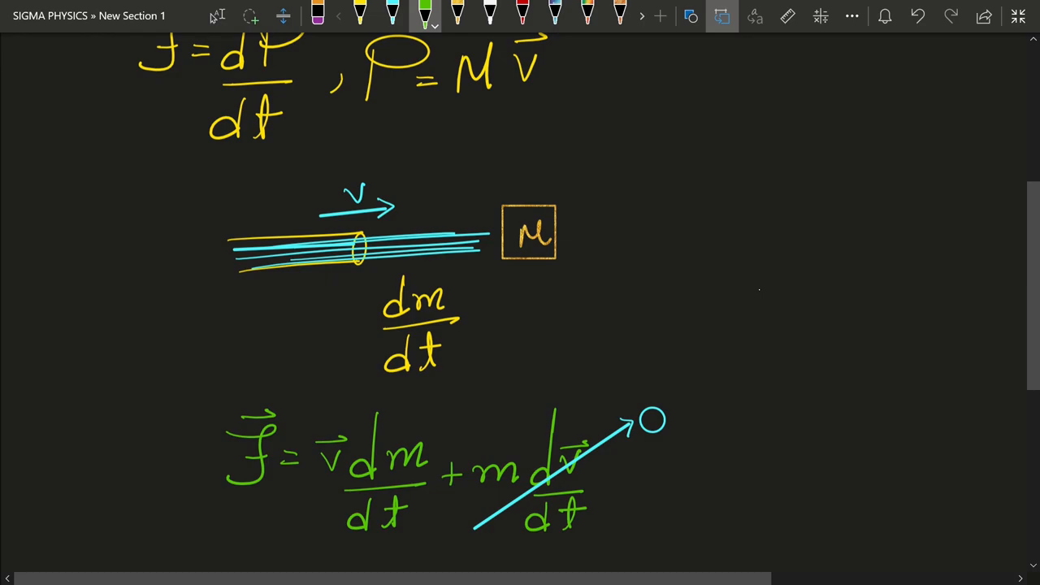
# - Scroll down the page to reach the pipe-and-block sketch area
pyautogui.scroll(-3)
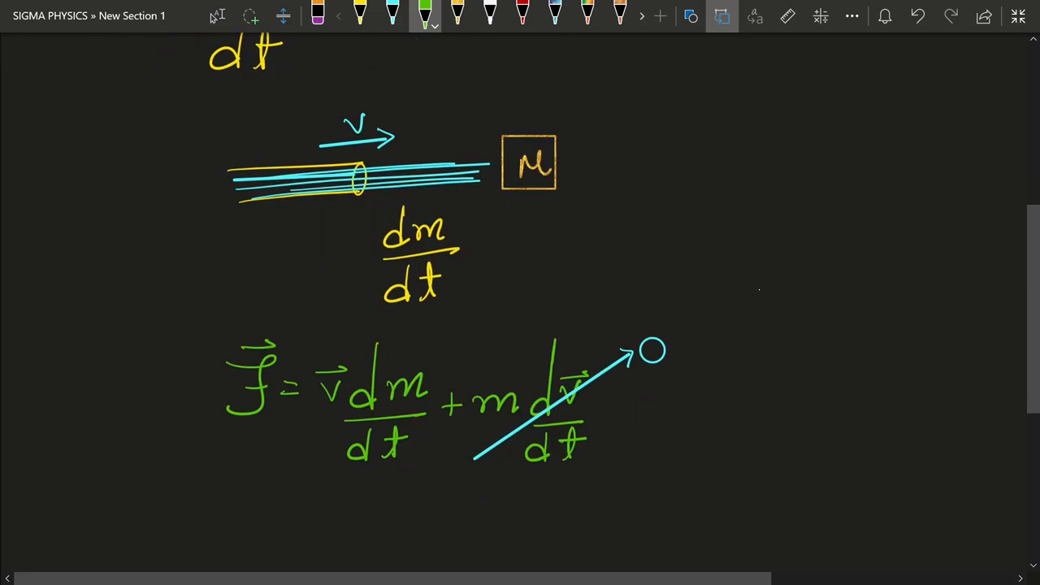